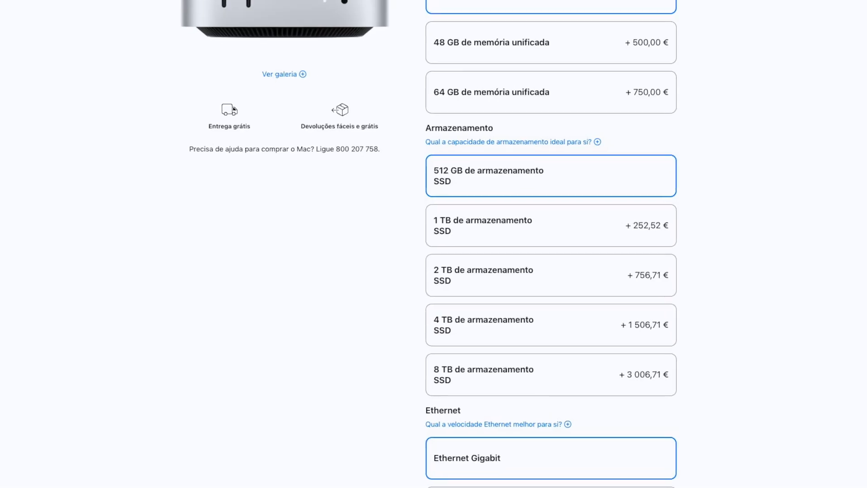
pyautogui.scroll(-3)
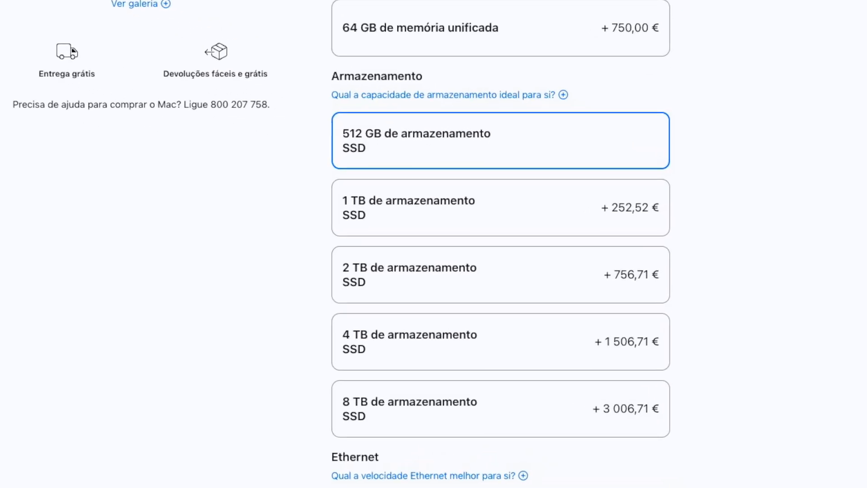
pyautogui.scroll(-3)
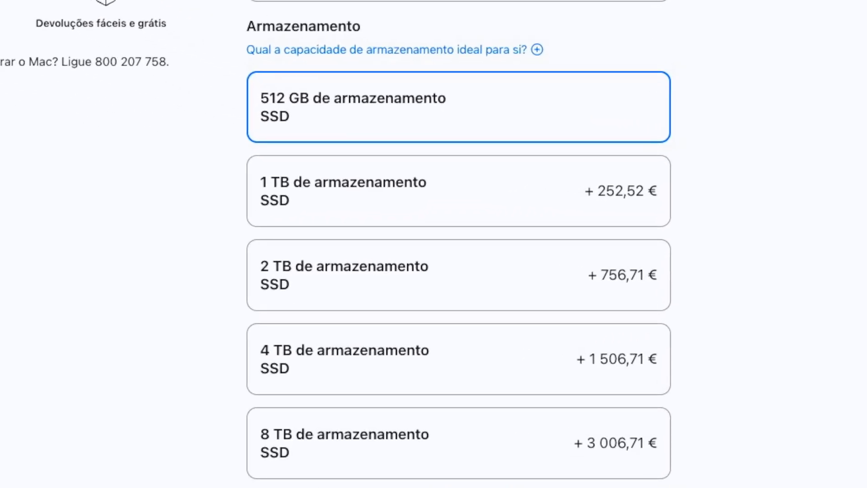